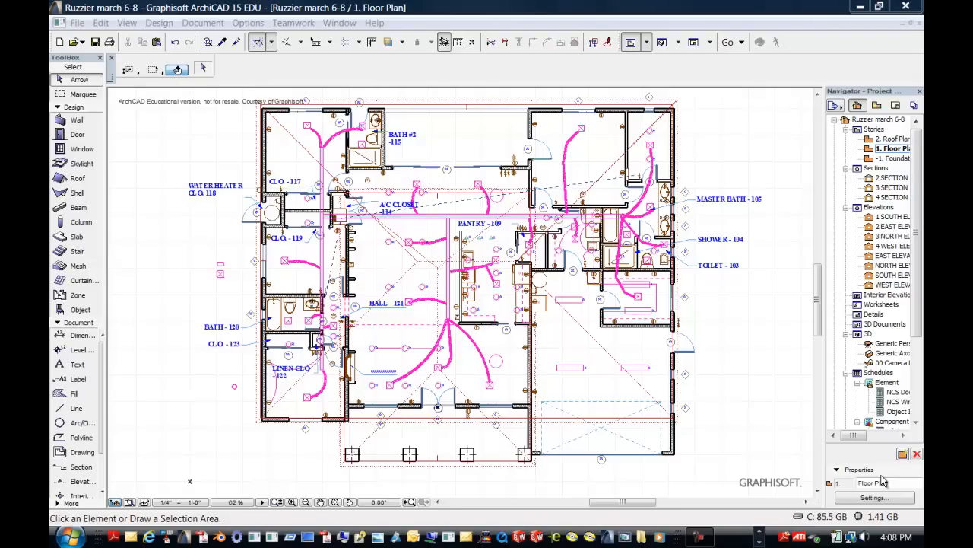
{"action": "mouse_move", "coordinate": [882, 482]}
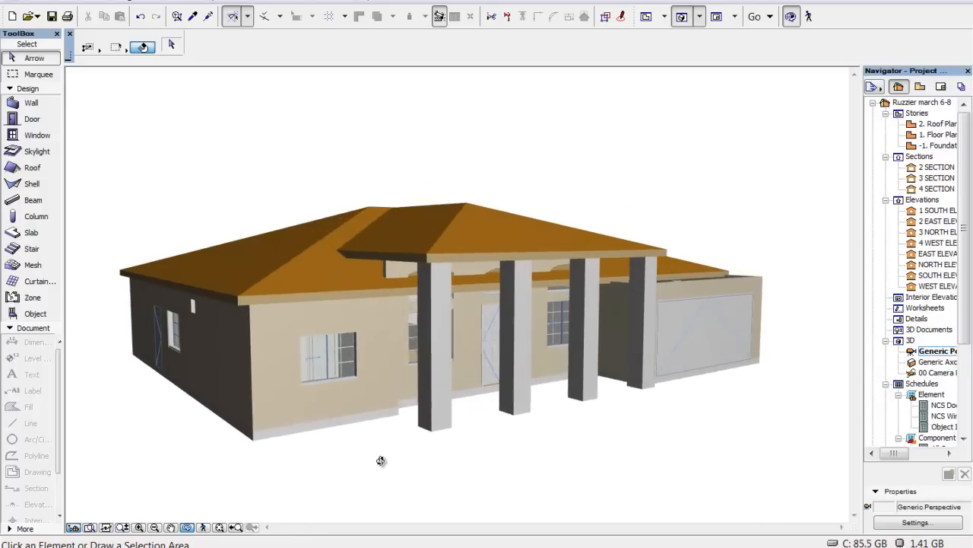
Orbit the Ruzzier house 3D perspective to view it from another side
{"action": "left_click_drag", "start_coordinate": [381, 460], "coordinate": [396, 453]}
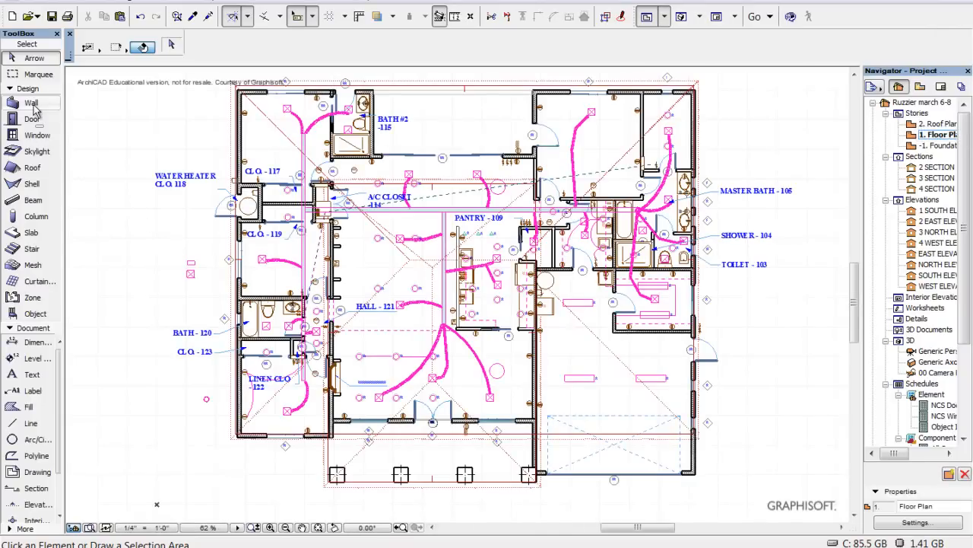
Draw a 15-foot-tall wall around the front entrance in the floor plan
{"action": "left_click", "coordinate": [30, 102]}
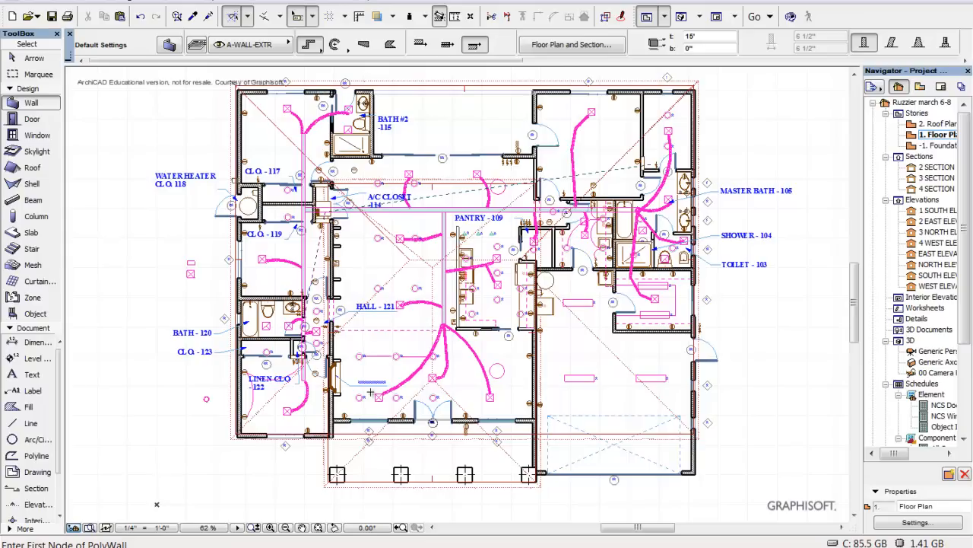
{"action": "mouse_move", "coordinate": [426, 61]}
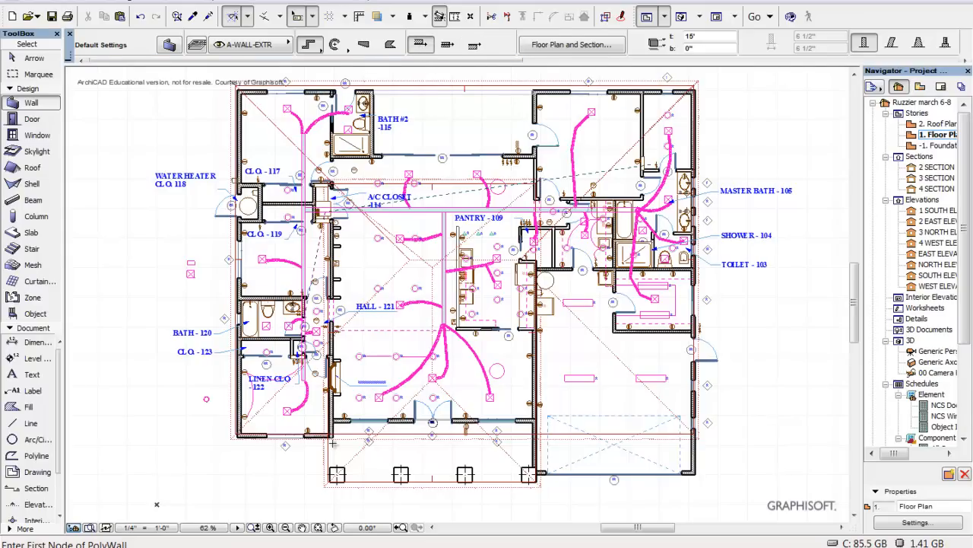
{"action": "left_click", "coordinate": [338, 434]}
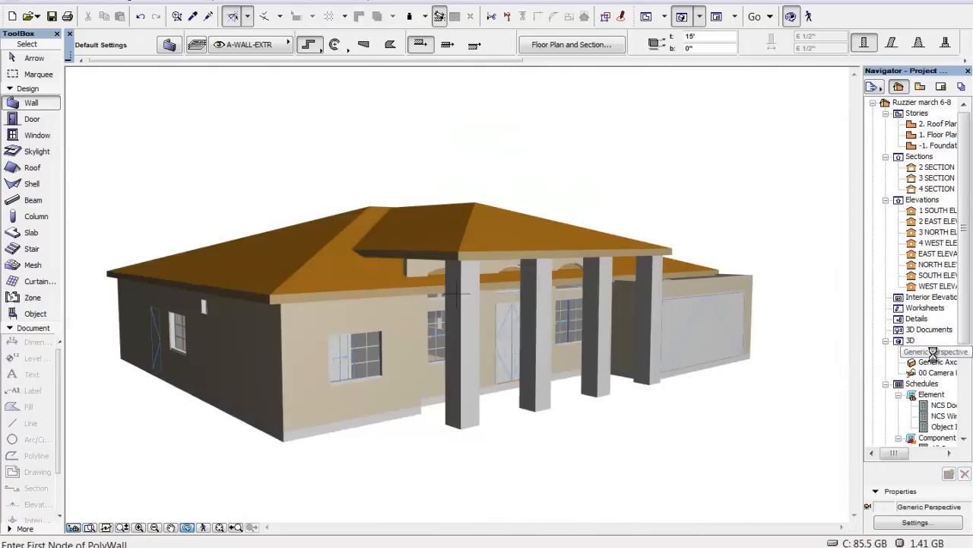
Reopen Generic Perspective and orbit around the entrance to inspect the new tall walls
{"action": "double_click", "coordinate": [935, 350]}
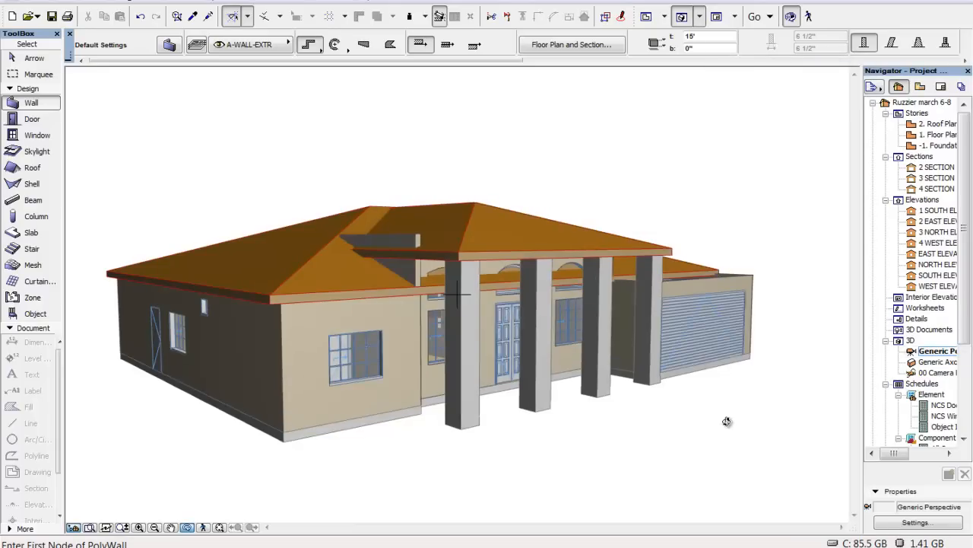
{"action": "left_click_drag", "start_coordinate": [727, 421], "coordinate": [688, 393]}
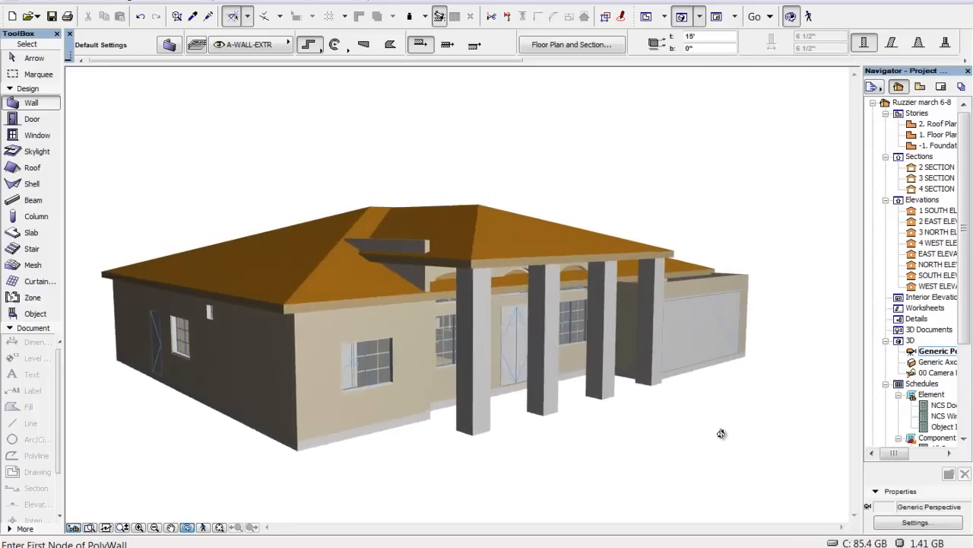
{"action": "left_click_drag", "start_coordinate": [721, 434], "coordinate": [685, 447]}
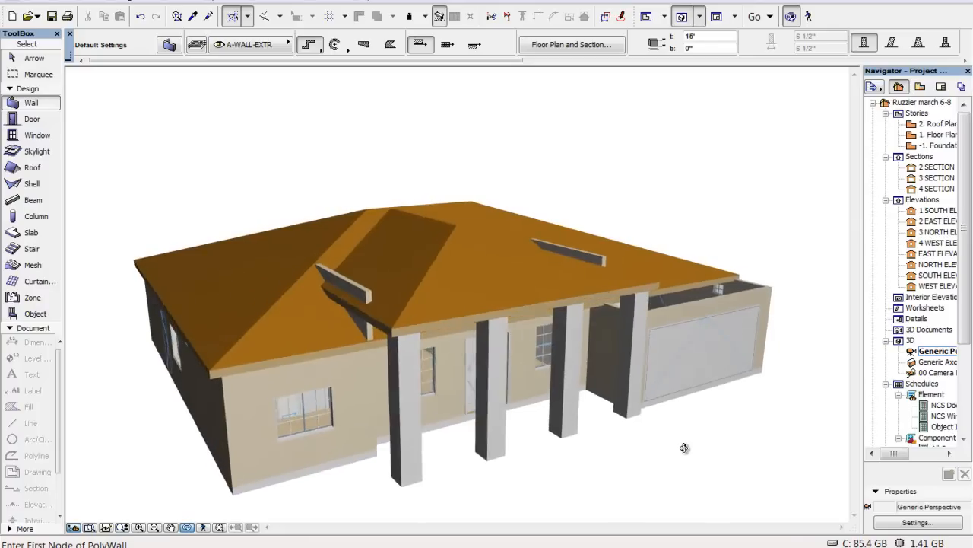
{"action": "left_click_drag", "start_coordinate": [685, 448], "coordinate": [692, 425]}
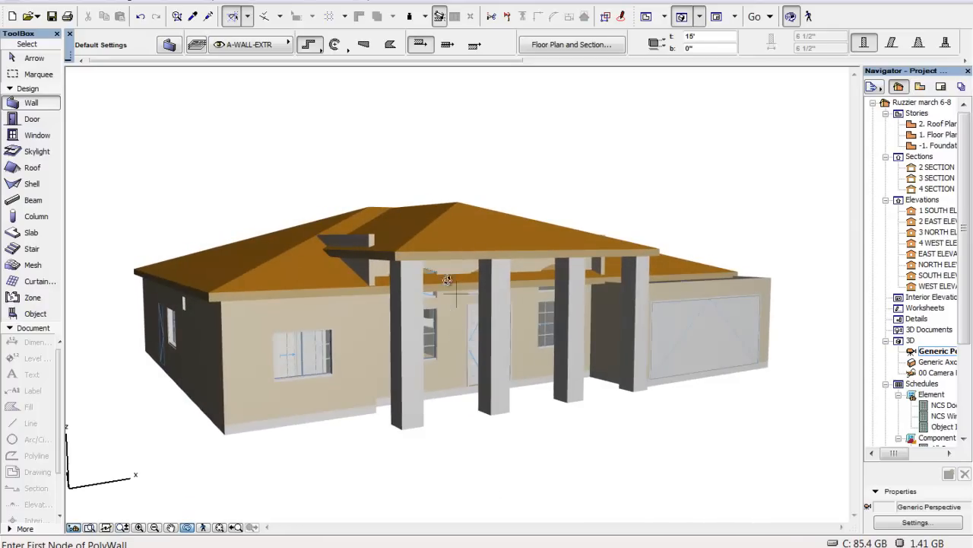
{"action": "left_click_drag", "start_coordinate": [448, 279], "coordinate": [331, 464]}
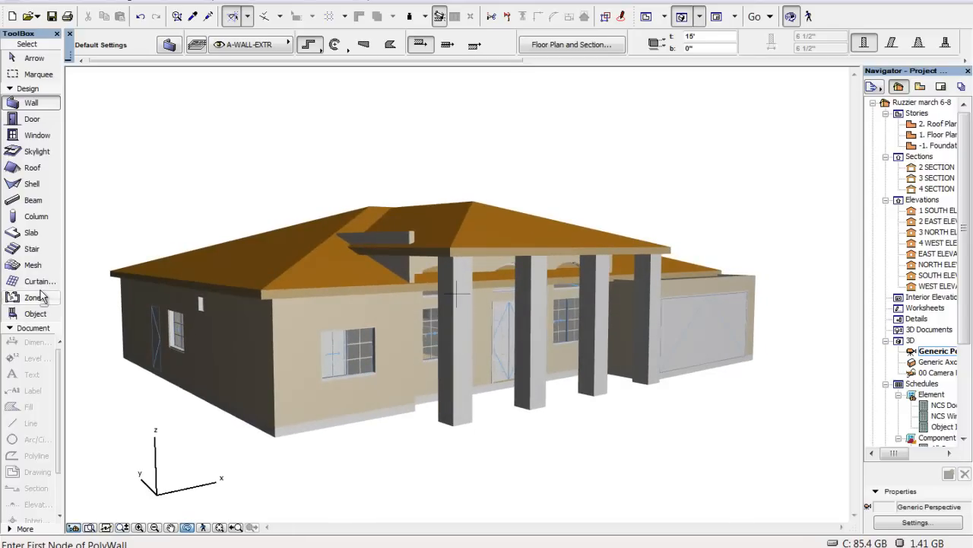
Select both roofs and open Connect > Solid Element Operations from their context menu
{"action": "left_click", "coordinate": [32, 168]}
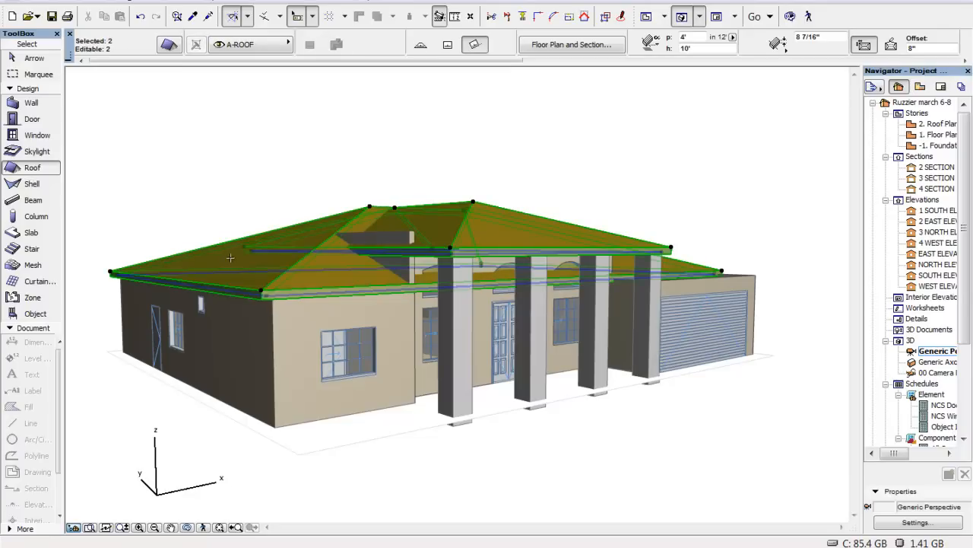
{"action": "right_click", "coordinate": [230, 259]}
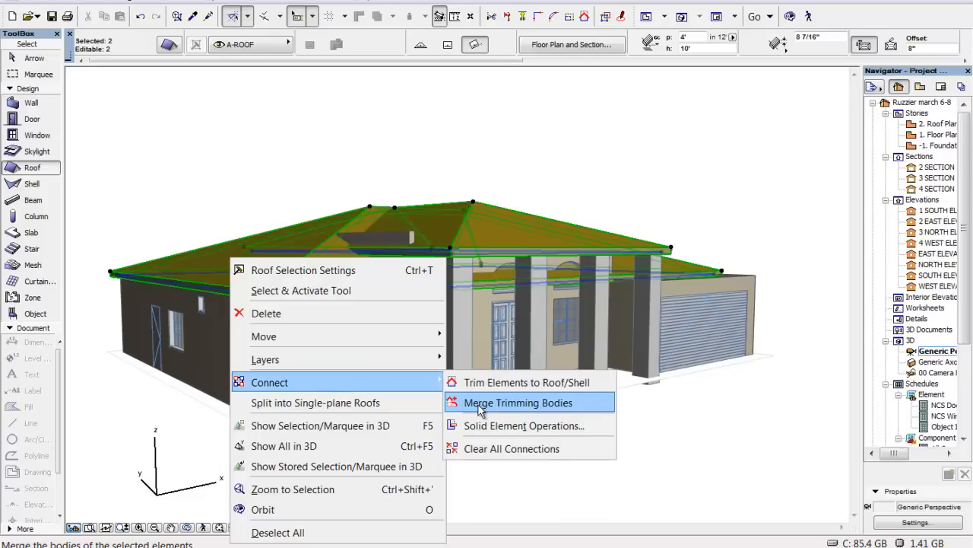
{"action": "mouse_move", "coordinate": [493, 425]}
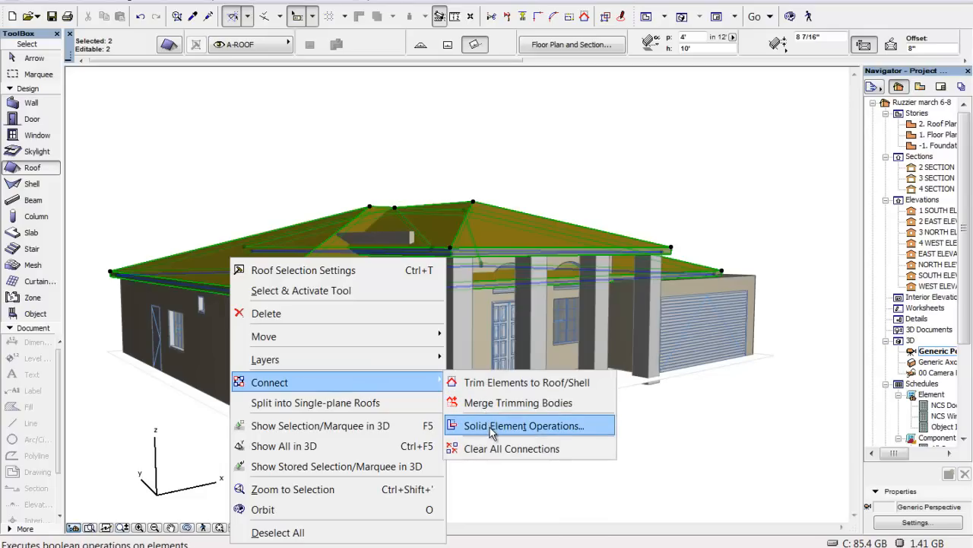
{"action": "left_click", "coordinate": [528, 425]}
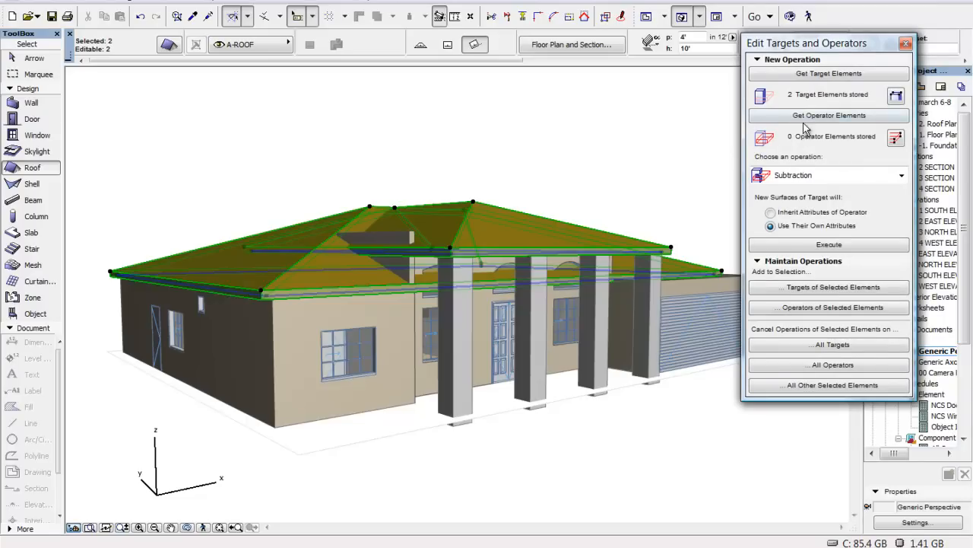
Store the tall walls as operators and execute Subtraction with downward extrusion on the roofs
{"action": "left_click", "coordinate": [829, 115]}
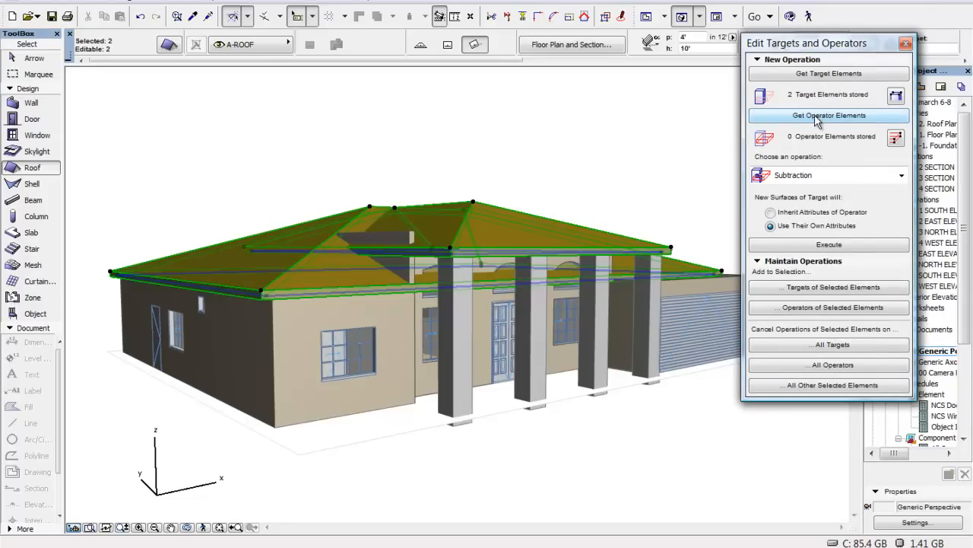
{"action": "left_click", "coordinate": [829, 115]}
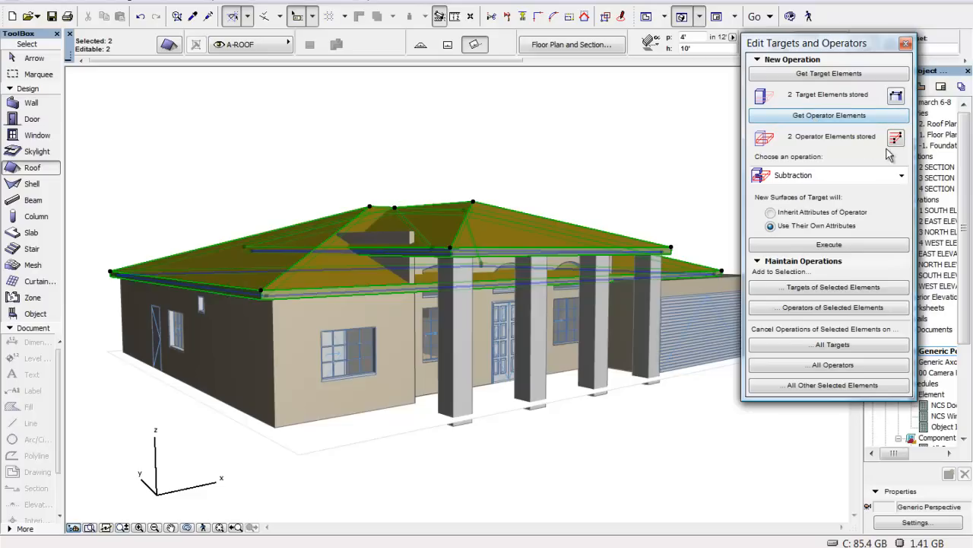
{"action": "left_click", "coordinate": [902, 175]}
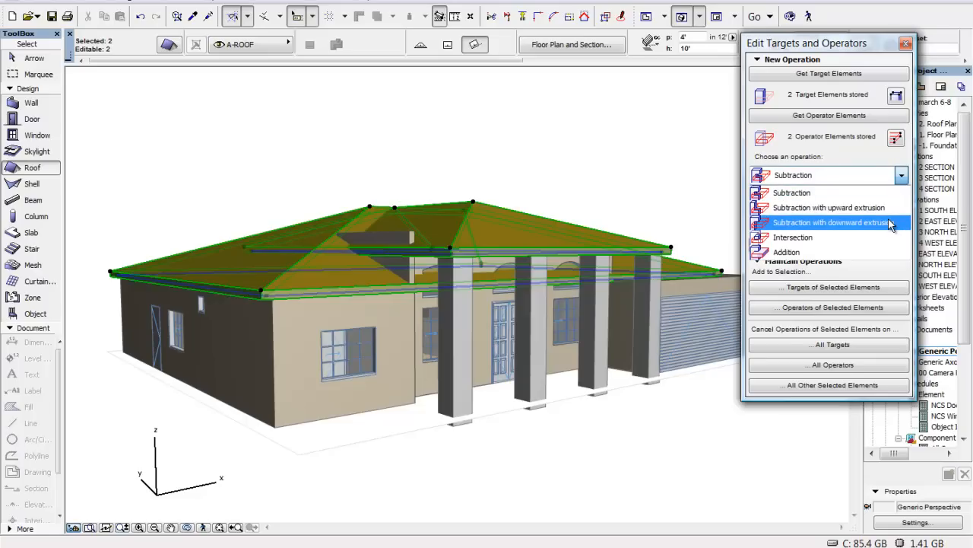
{"action": "left_click", "coordinate": [839, 222]}
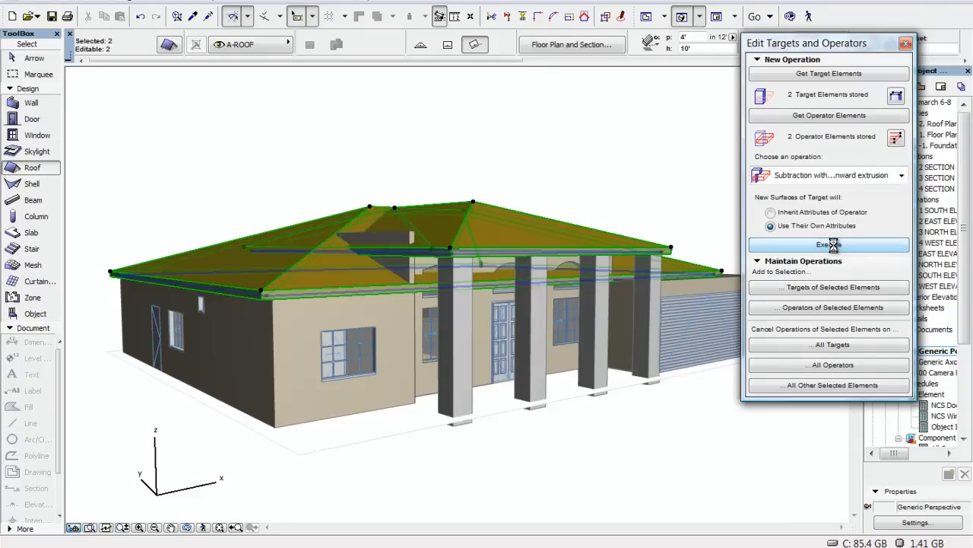
{"action": "left_click", "coordinate": [829, 244]}
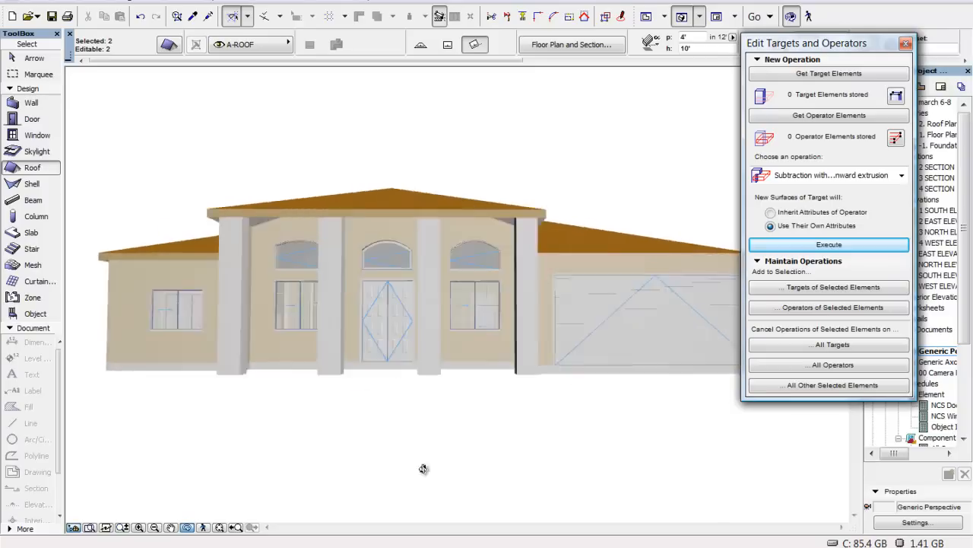
Orbit the 3D view to inspect the trimmed roofs and entrance from front and side
{"action": "left_click_drag", "start_coordinate": [423, 468], "coordinate": [574, 481]}
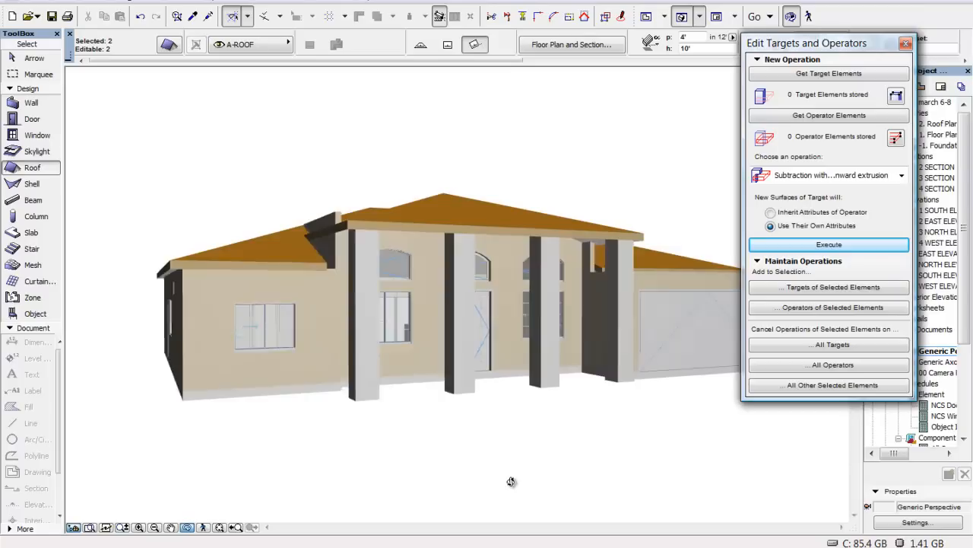
{"action": "left_click_drag", "start_coordinate": [512, 482], "coordinate": [314, 198]}
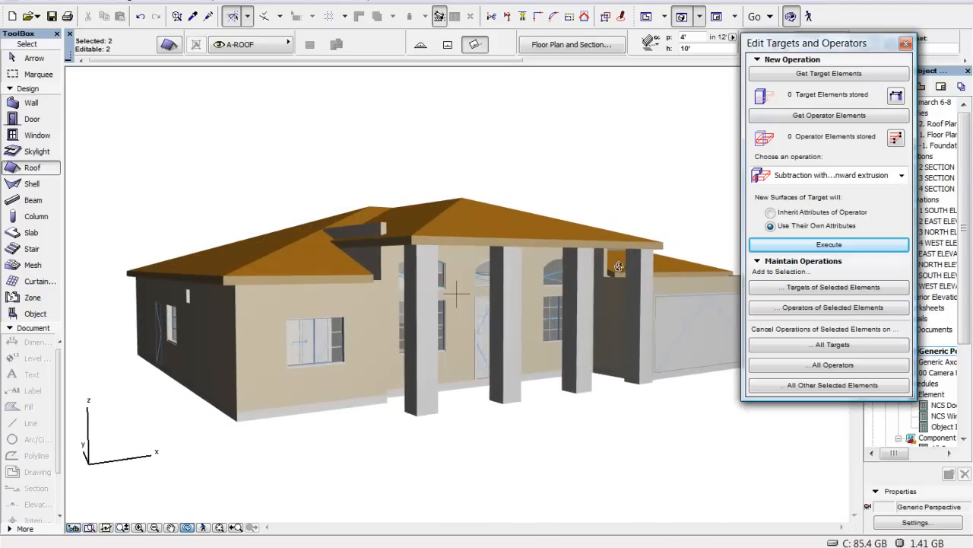
{"action": "mouse_move", "coordinate": [682, 214]}
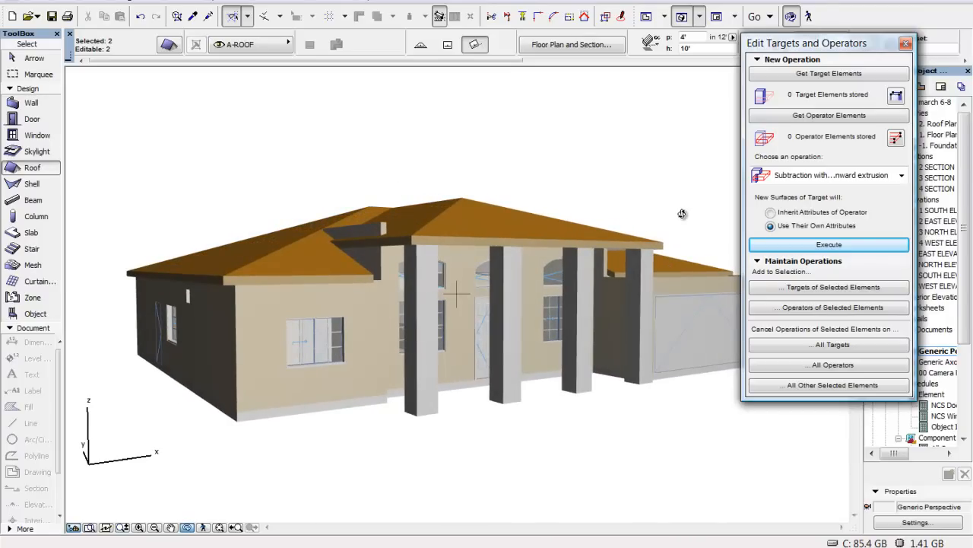